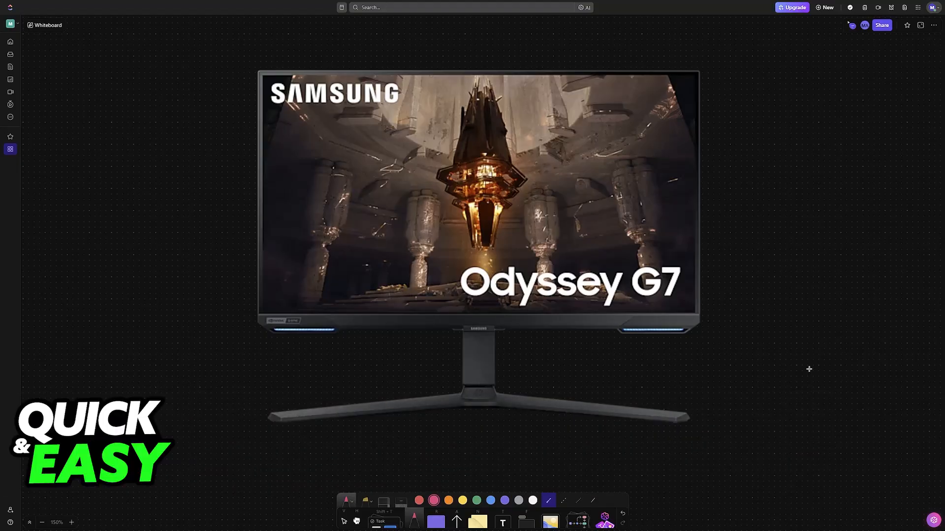
Draw a pink arrow from the monitor stand to a handwritten, underlined 'Odyssey' label
{"action": "left_click_drag", "start_coordinate": [572, 338], "coordinate": [678, 380]}
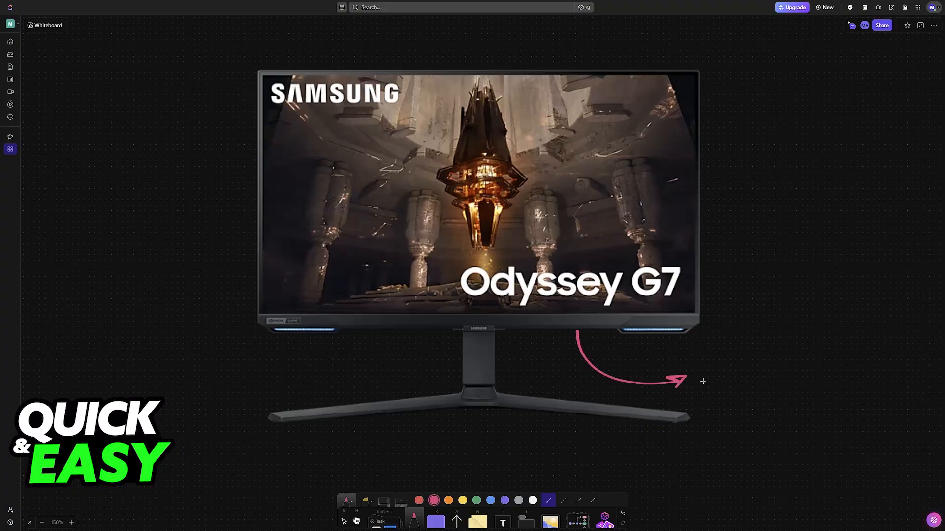
{"action": "left_click_drag", "start_coordinate": [702, 371], "coordinate": [741, 358]}
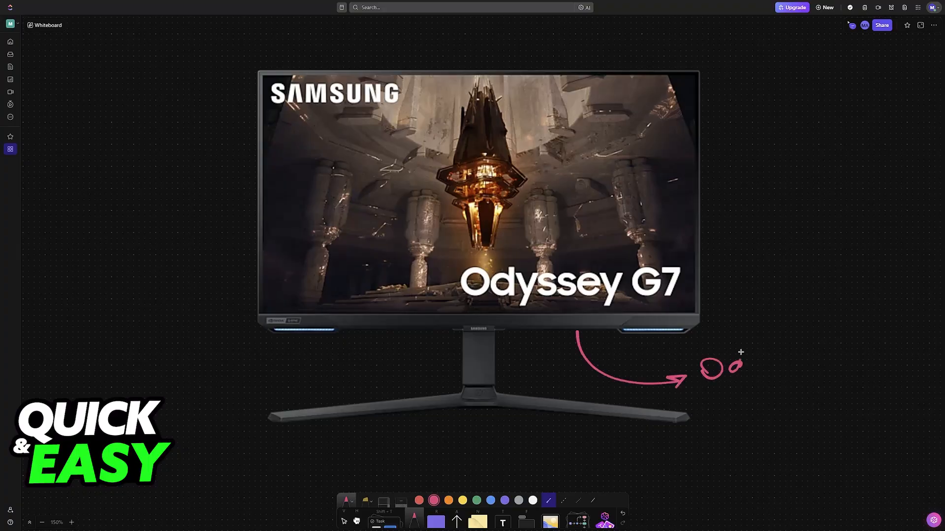
{"action": "left_click_drag", "start_coordinate": [702, 361], "coordinate": [795, 361]}
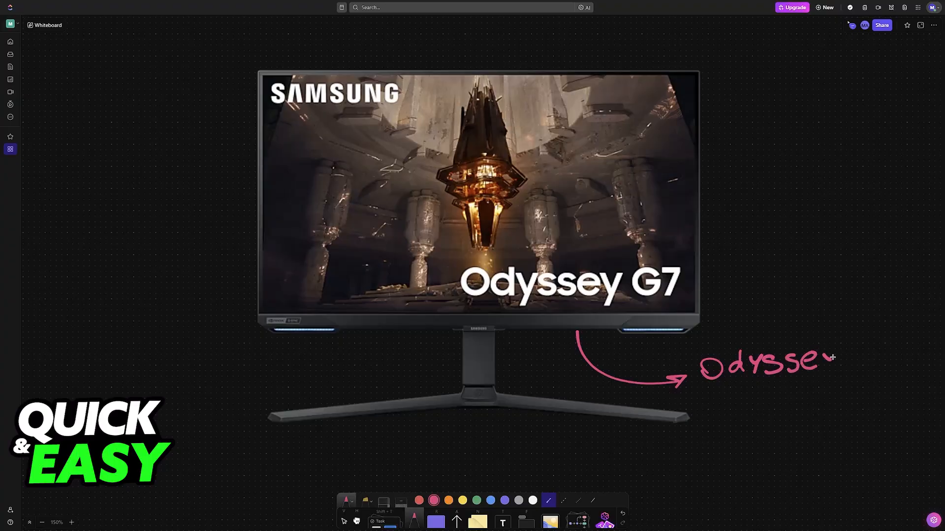
{"action": "left_click_drag", "start_coordinate": [711, 381], "coordinate": [853, 378]}
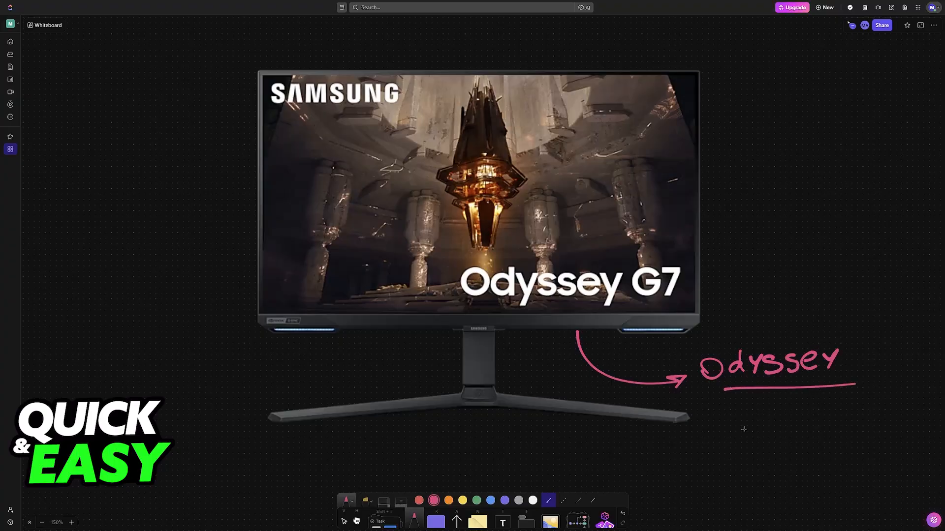
{"action": "mouse_move", "coordinate": [734, 177]}
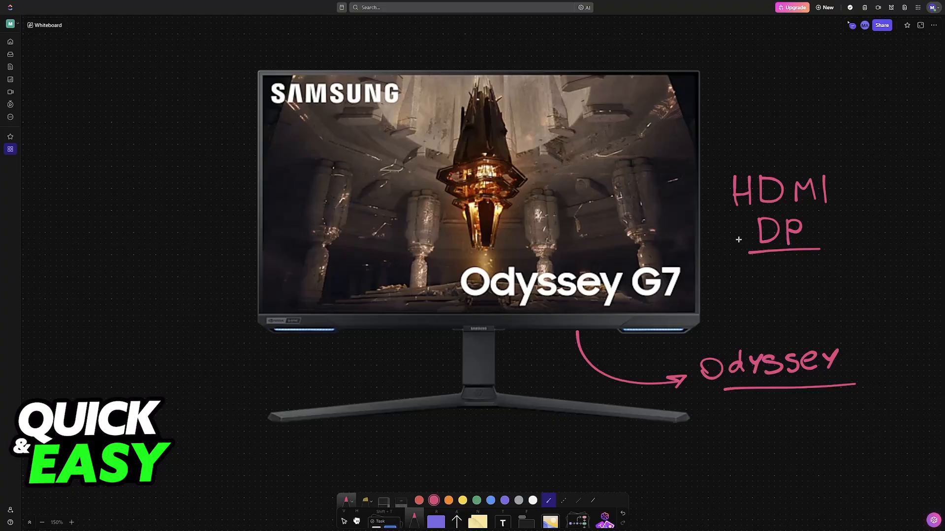
Add pink arrows pointing at the DP and HDMI labels and box the DP label
{"action": "left_click_drag", "start_coordinate": [720, 227], "coordinate": [750, 227]}
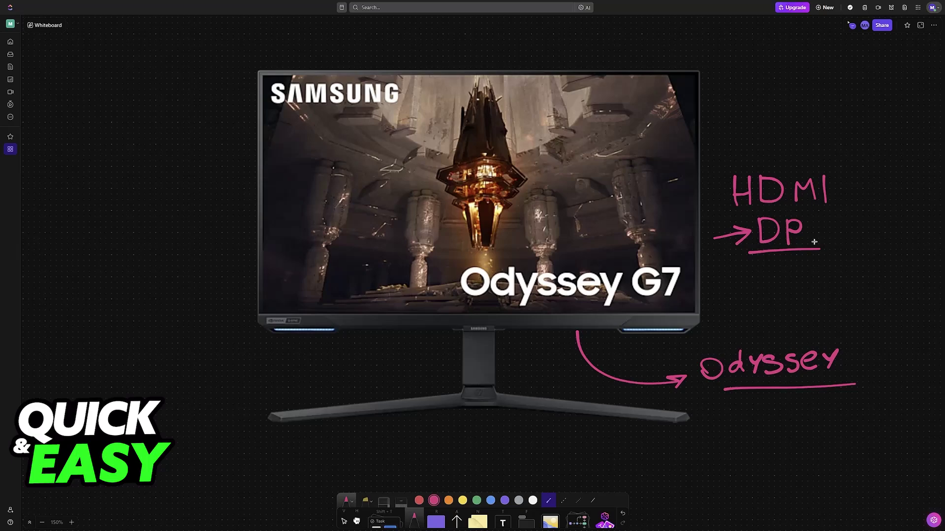
{"action": "mouse_move", "coordinate": [734, 244]}
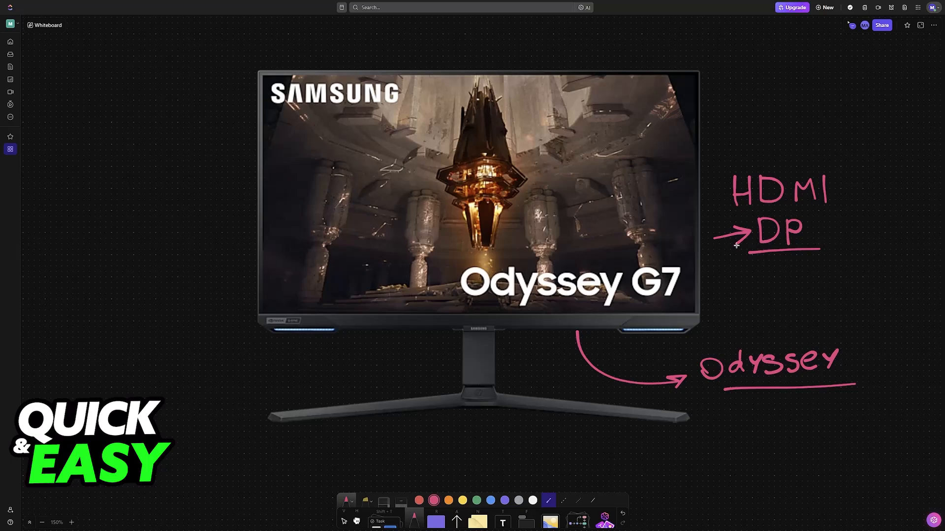
{"action": "left_click_drag", "start_coordinate": [717, 196], "coordinate": [738, 196]}
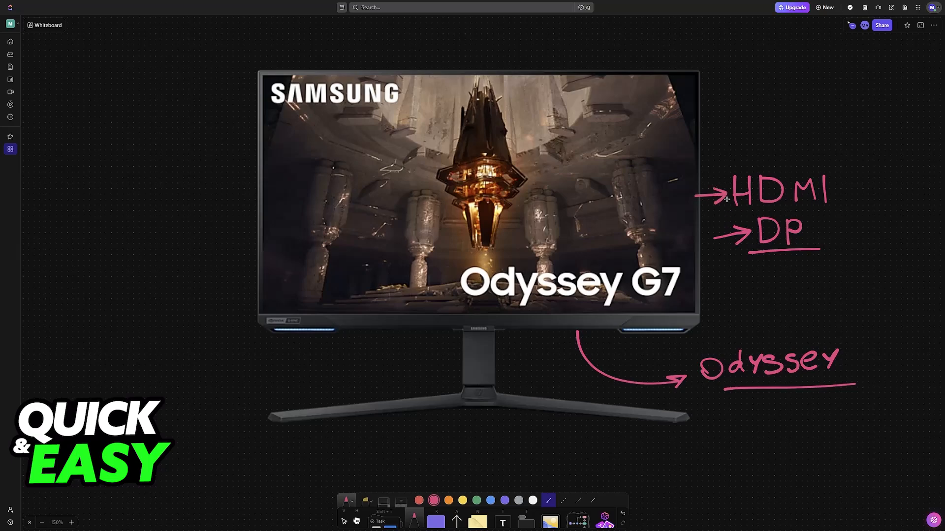
{"action": "mouse_move", "coordinate": [768, 198]}
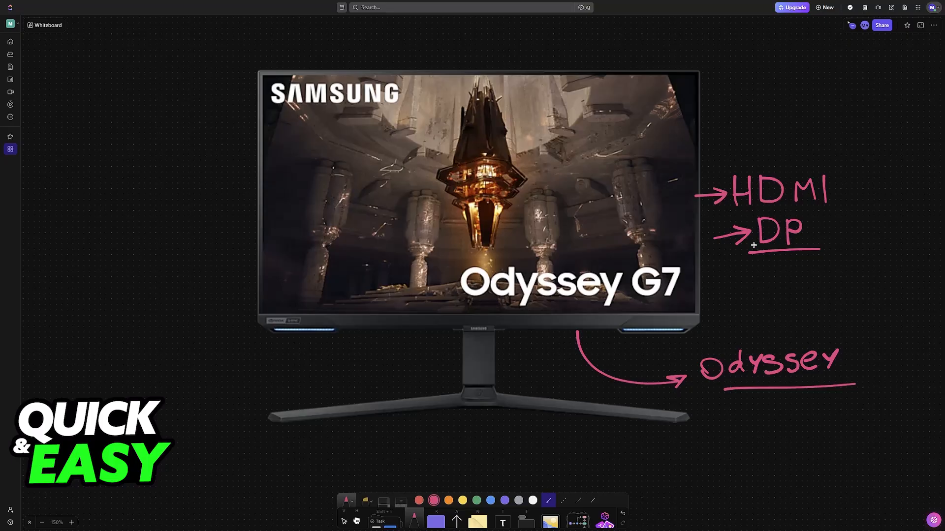
{"action": "left_click_drag", "start_coordinate": [753, 214], "coordinate": [814, 250]}
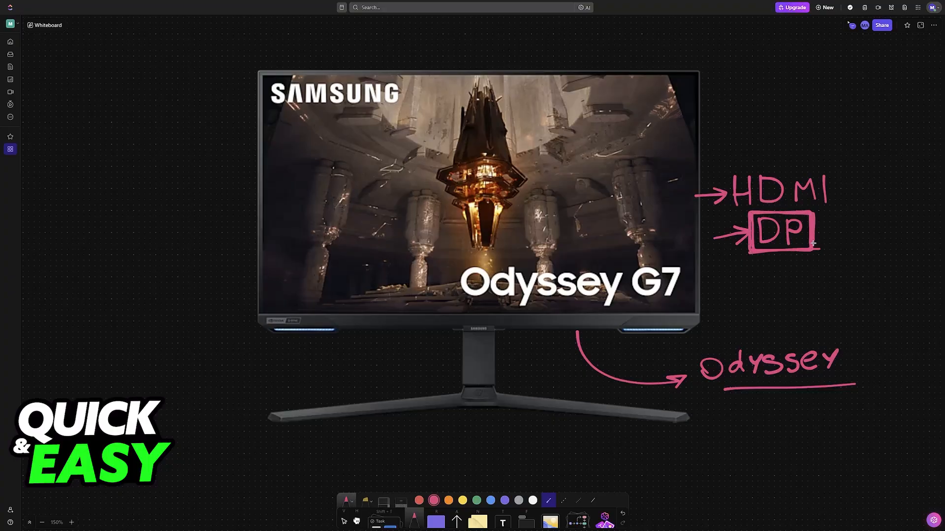
{"action": "mouse_move", "coordinate": [786, 267]}
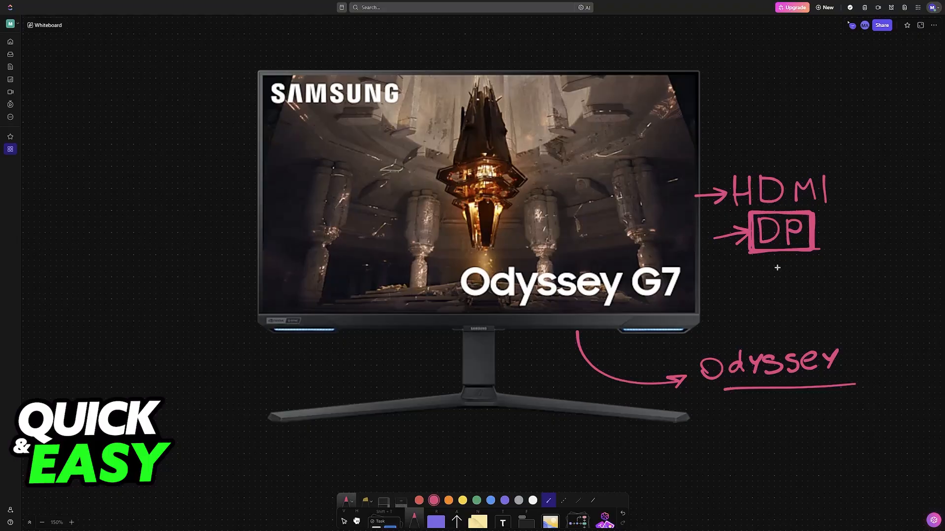
Scroll past the HDMI and DP cable pictures down to the monitor's port diagram
{"action": "scroll", "scroll_direction": "down", "scroll_amount": 3}
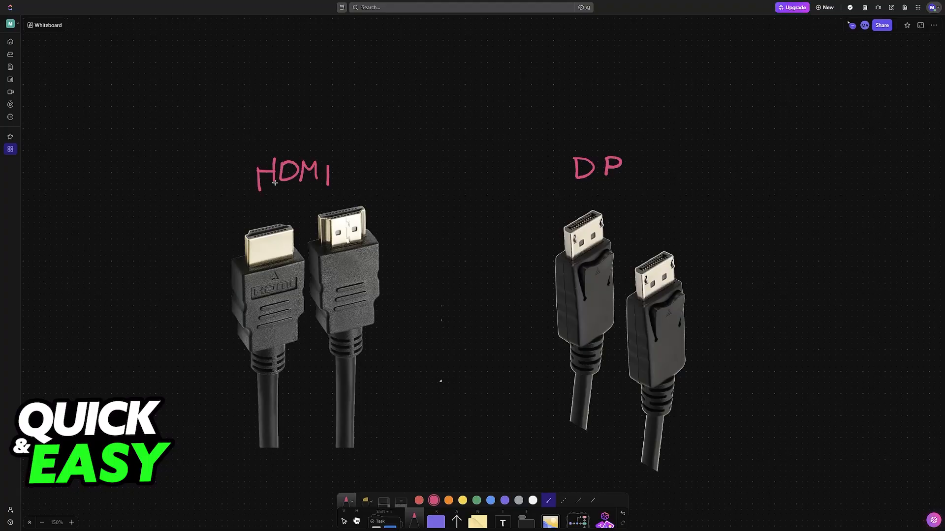
{"action": "scroll", "scroll_direction": "down", "scroll_amount": 3}
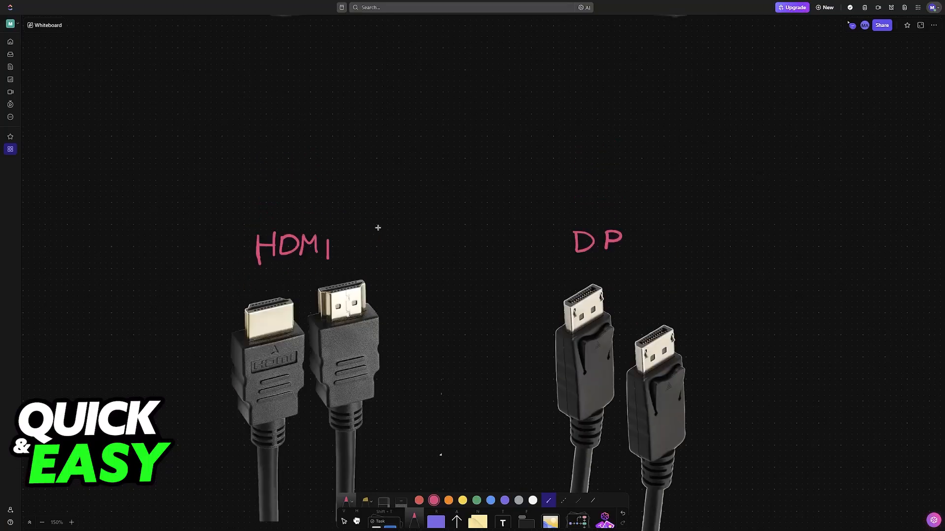
{"action": "scroll", "scroll_direction": "down", "scroll_amount": 3}
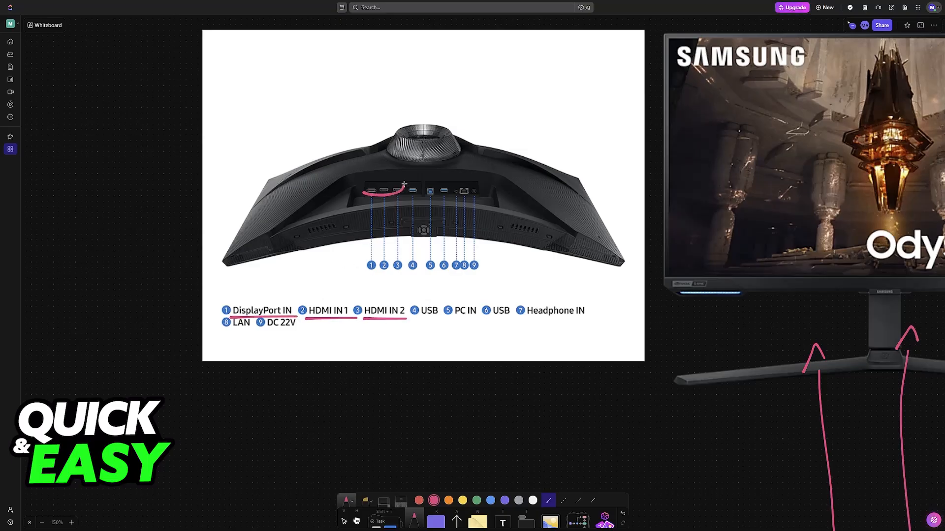
Draw a long pink arrow from the HDMI cable picture down to the graphics card
{"action": "left_click_drag", "start_coordinate": [364, 190], "coordinate": [406, 193]}
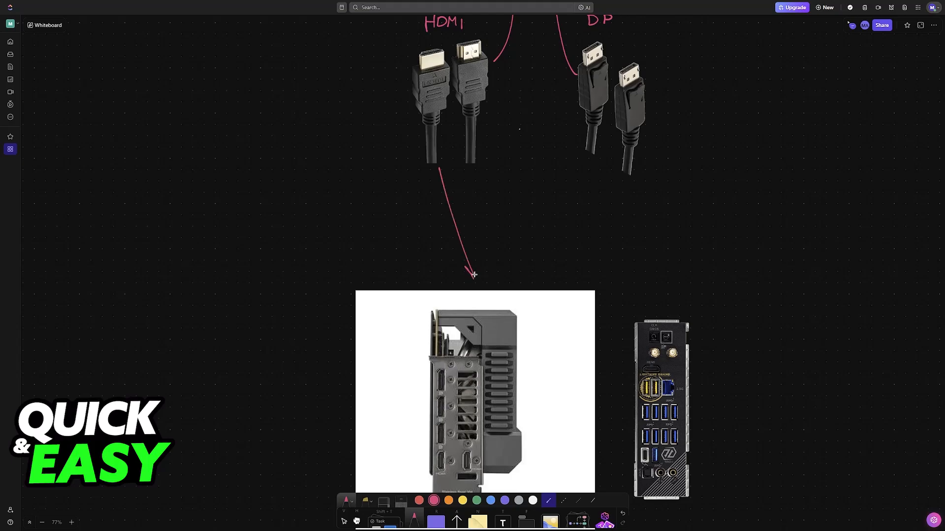
Draw an arrow from the DP cables to the graphics card and arrows at its video outputs
{"action": "left_click_drag", "start_coordinate": [621, 175], "coordinate": [488, 280]}
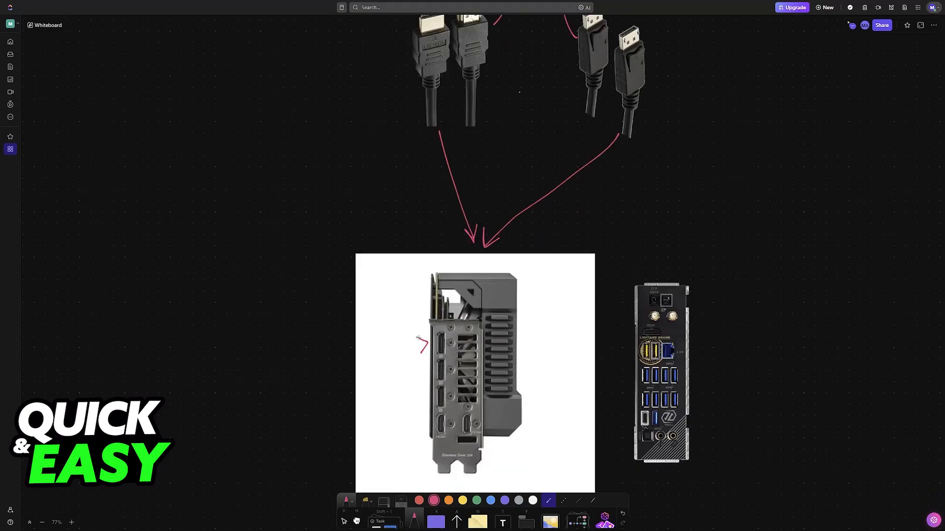
{"action": "left_click_drag", "start_coordinate": [395, 343], "coordinate": [425, 371]}
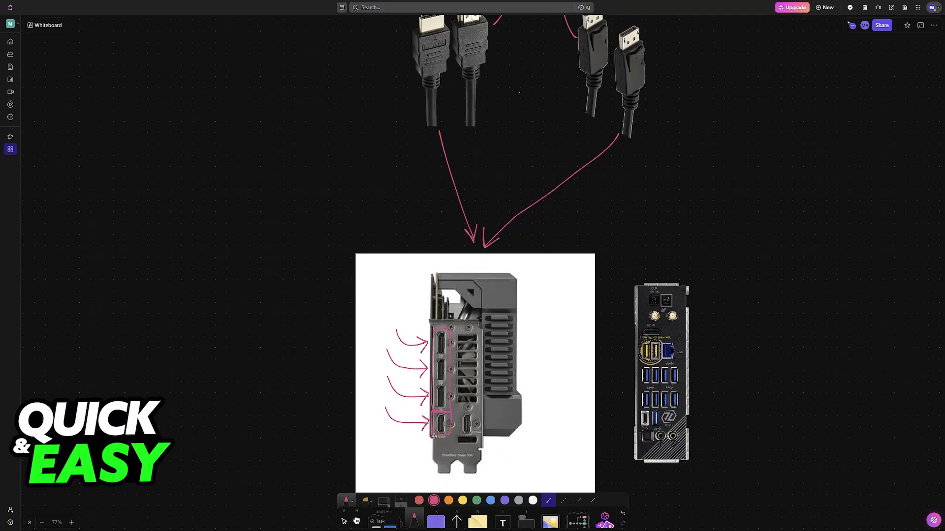
Mark the motherboard's video output with an arrow and cross it out
{"action": "scroll", "scroll_direction": "down", "scroll_amount": 3}
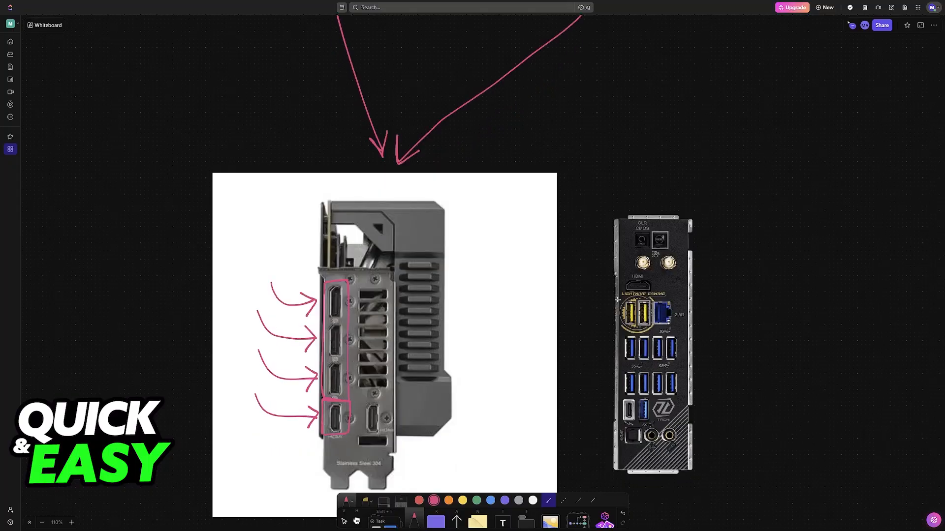
{"action": "left_click_drag", "start_coordinate": [576, 233], "coordinate": [608, 295]}
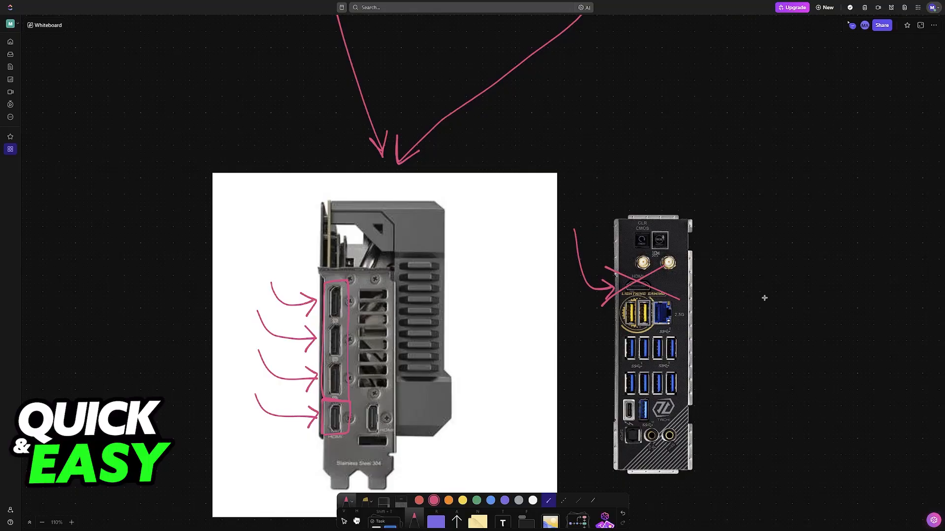
{"action": "left_click_drag", "start_coordinate": [497, 286], "coordinate": [493, 301]}
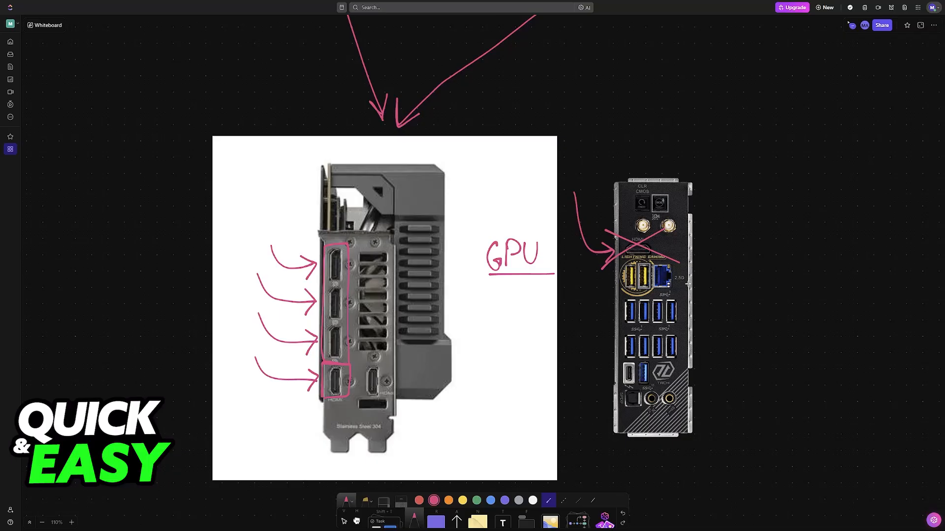
Scroll the canvas back to the annotated Odyssey G7 monitor and its labels
{"action": "scroll", "scroll_direction": "down", "scroll_amount": 3}
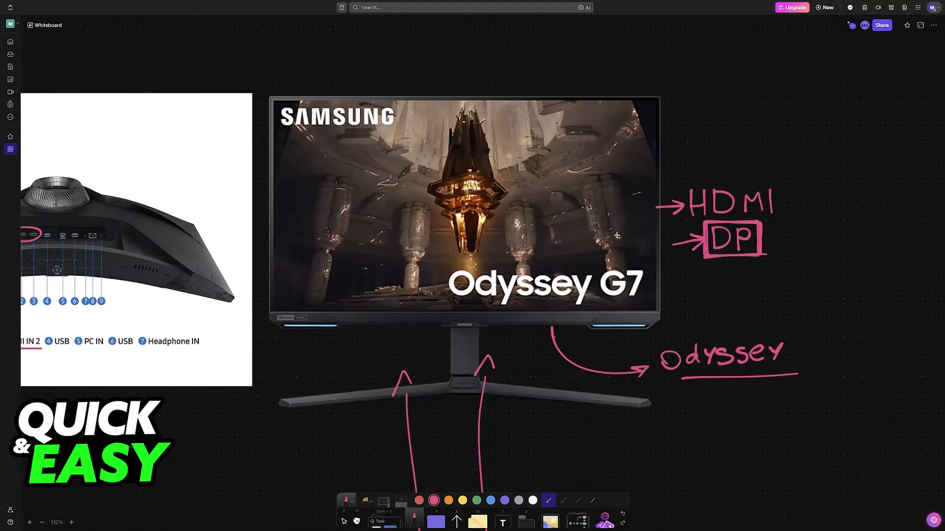
{"action": "mouse_move", "coordinate": [603, 220]}
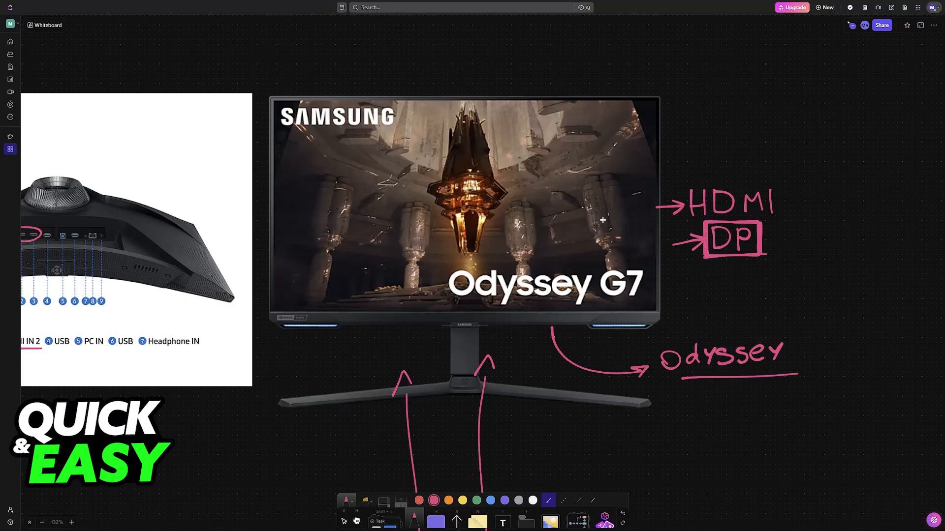